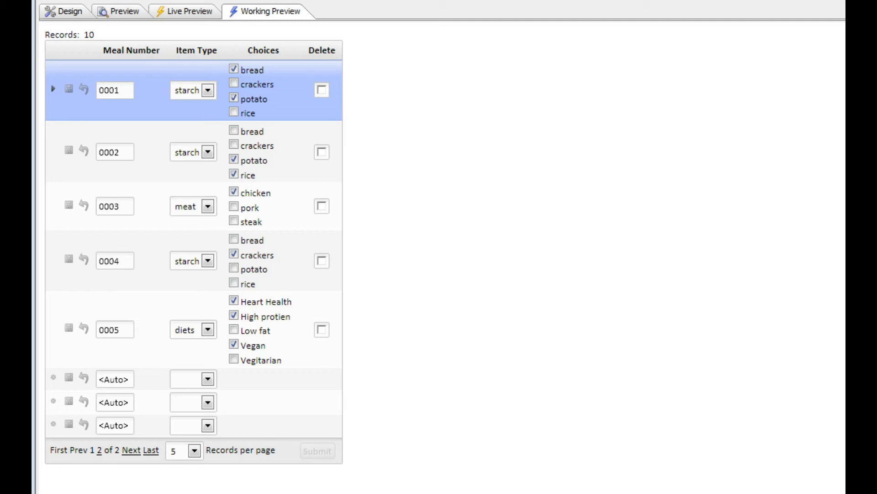
pyautogui.moveTo(295, 125)
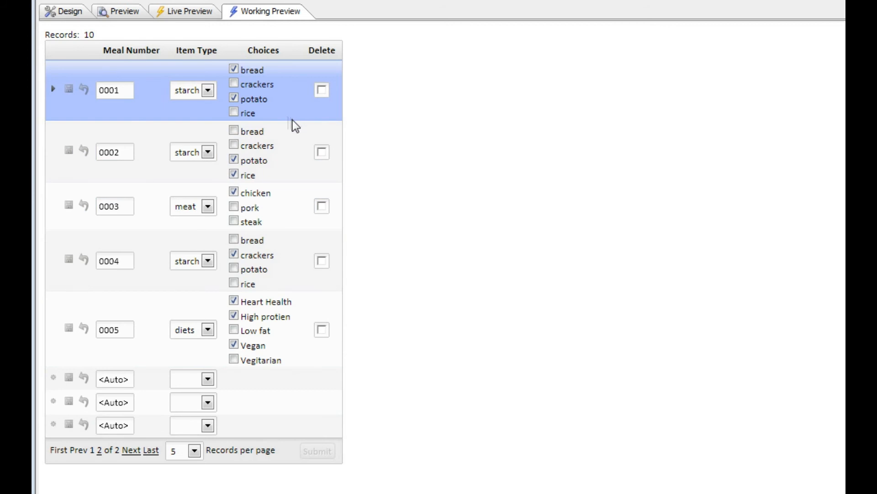
# Switch meal 0001's Item Type to vege, then back to fruit, watching the Choices checkboxes change
pyautogui.click(233, 344)
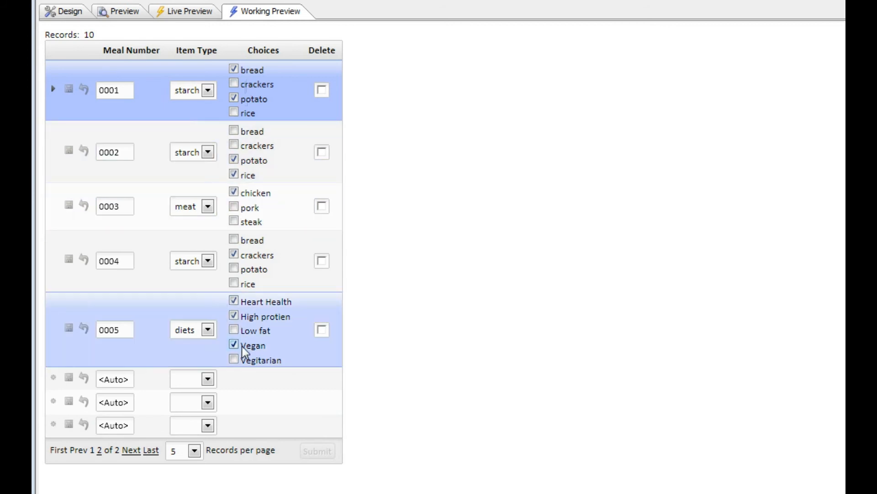
pyautogui.click(234, 343)
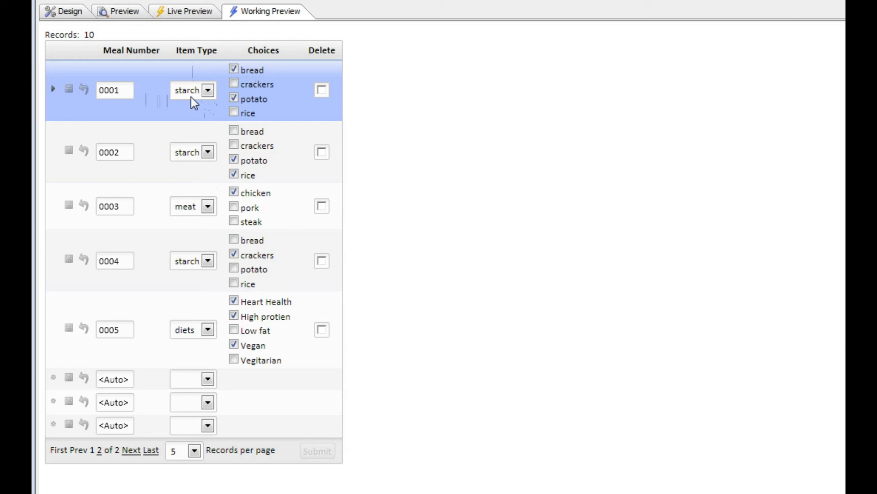
pyautogui.click(187, 90)
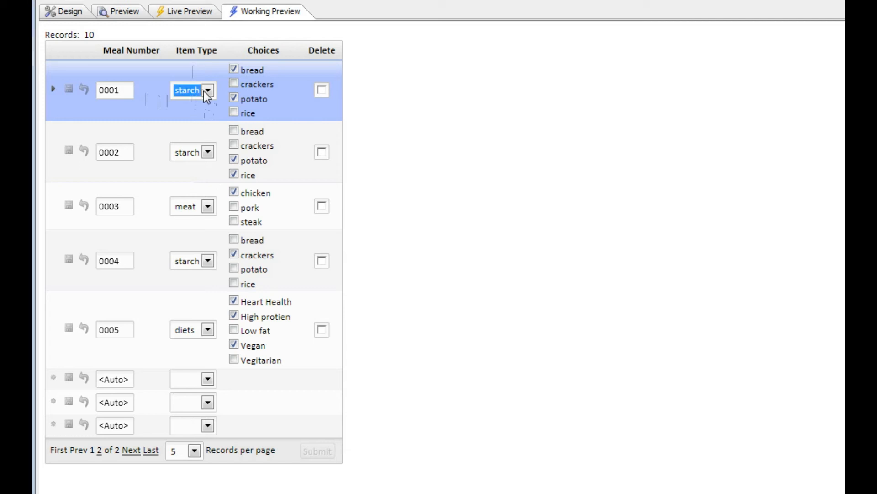
pyautogui.click(208, 90)
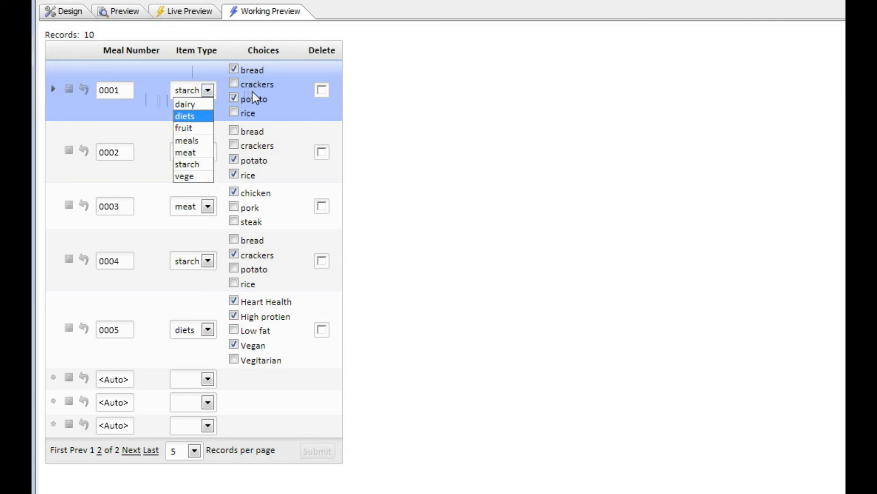
pyautogui.moveTo(184, 176)
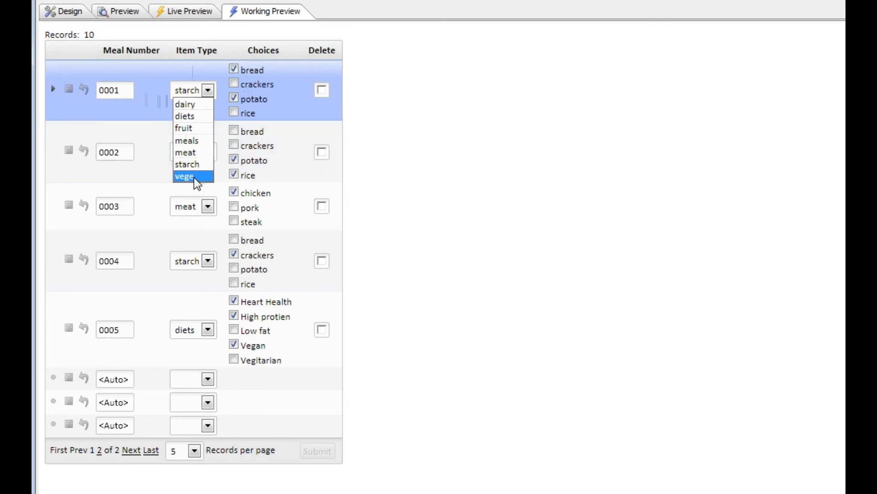
pyautogui.click(184, 175)
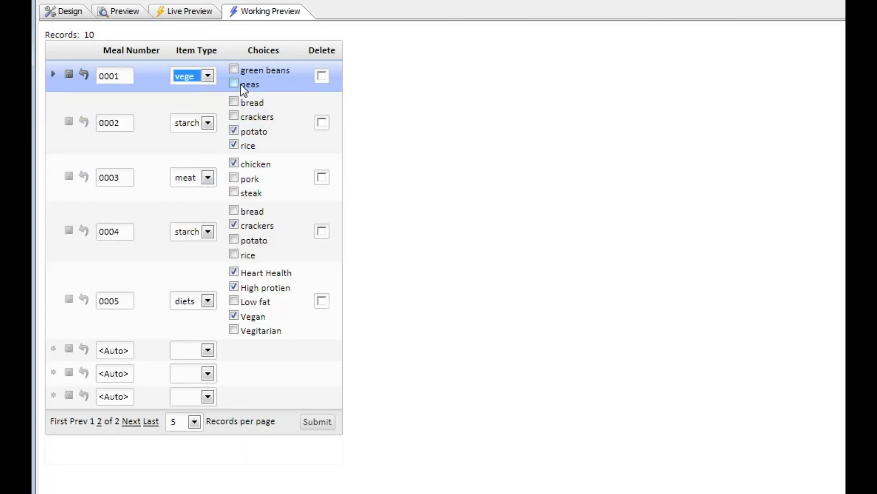
pyautogui.click(186, 75)
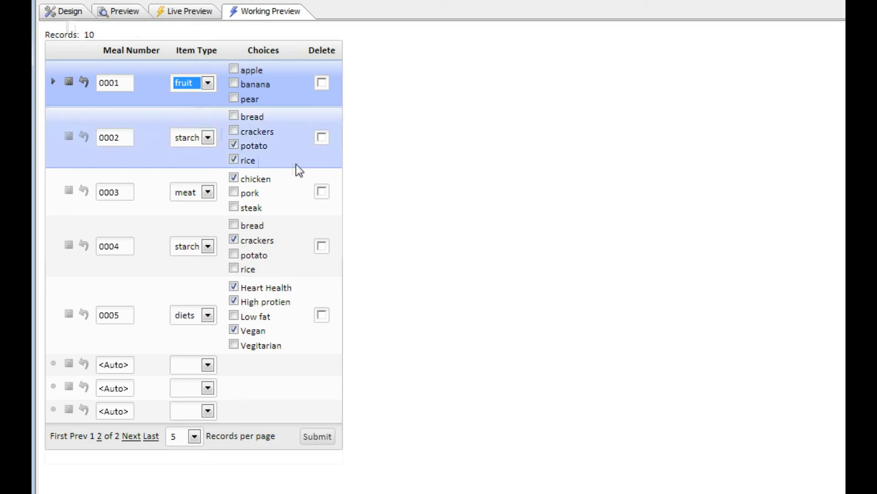
pyautogui.click(69, 11)
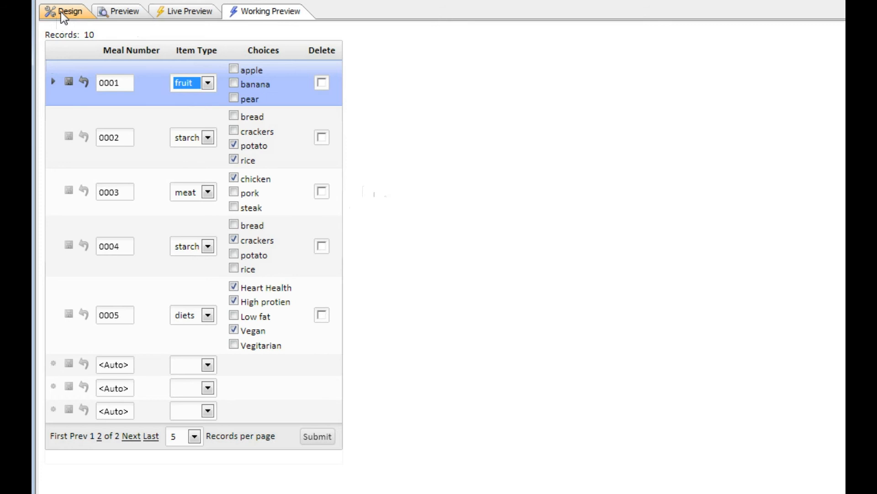
# Unhide the Foods field and preview the grid's comma-separated Foods column
pyautogui.click(69, 10)
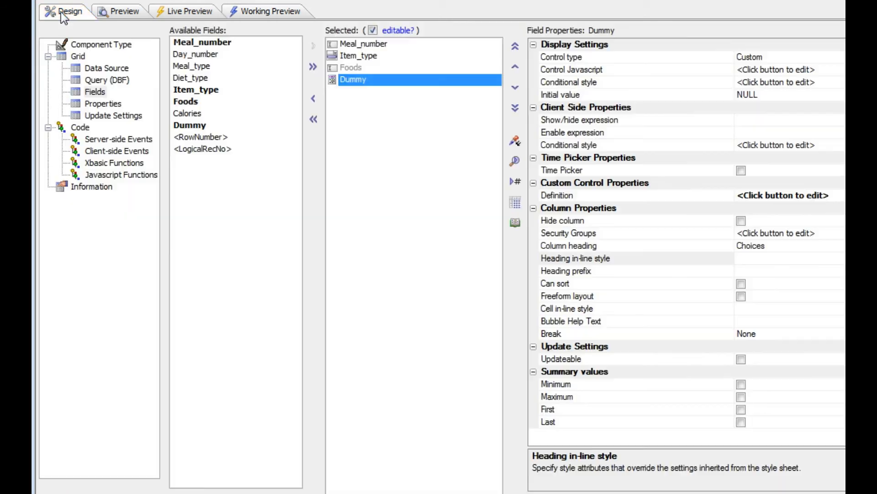
pyautogui.click(351, 67)
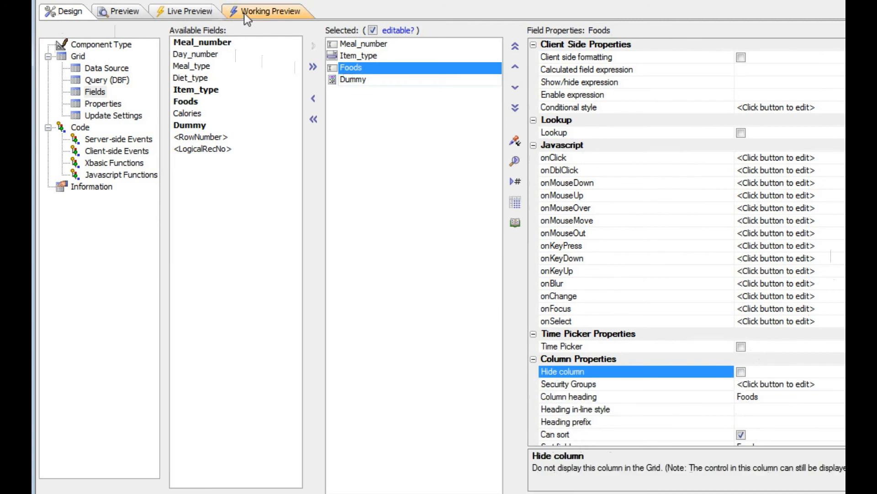
pyautogui.click(271, 10)
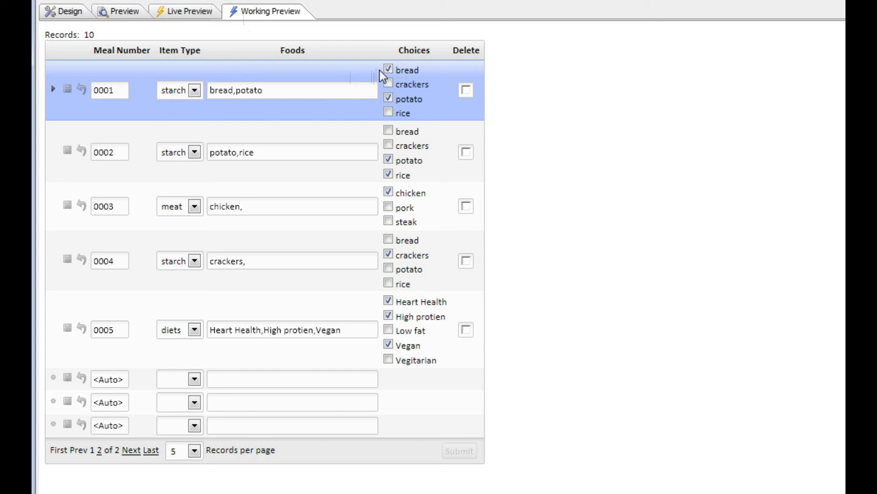
pyautogui.click(389, 84)
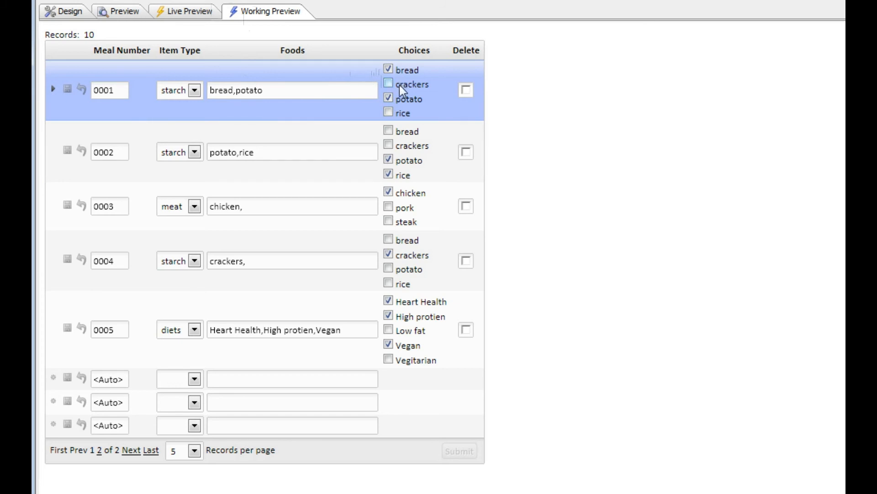
pyautogui.click(68, 10)
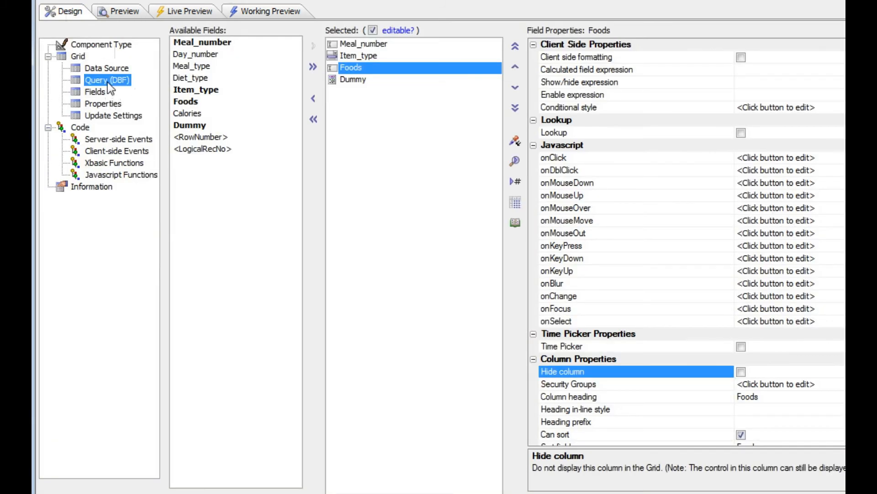
# Confirm the Query (DBF) page defines dummy = "" as a calculated field, then return to Fields
pyautogui.click(107, 80)
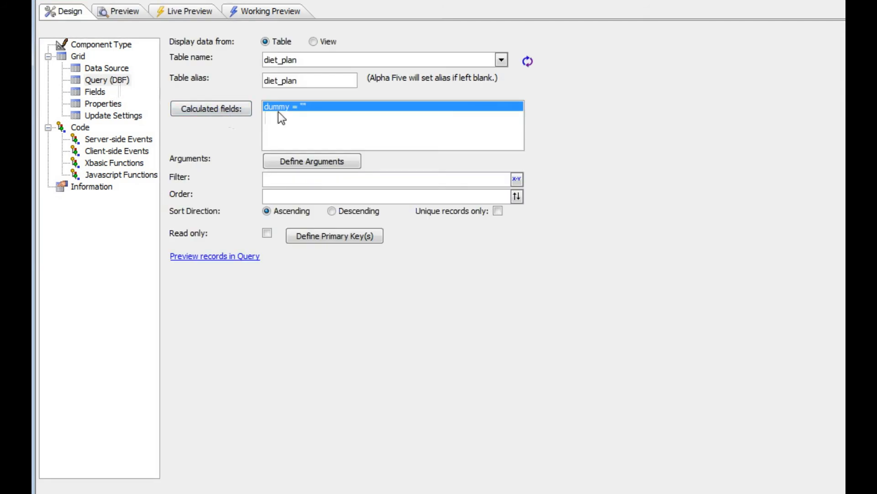
pyautogui.moveTo(304, 112)
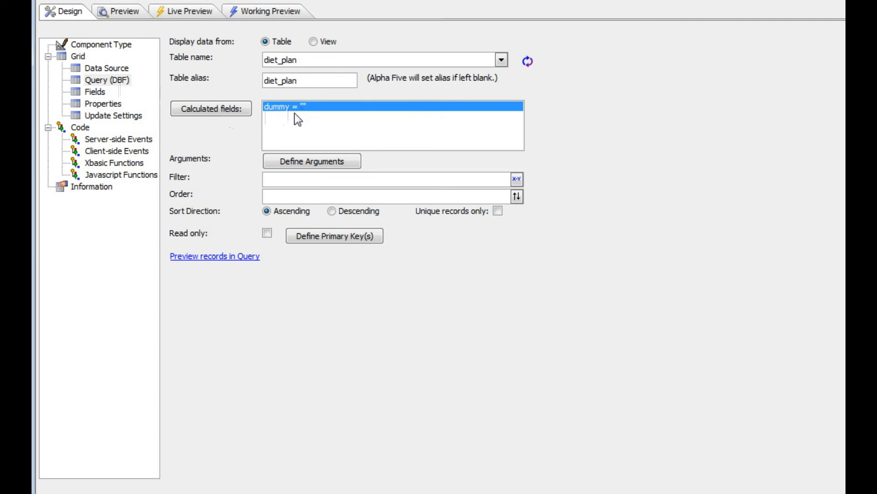
pyautogui.click(95, 92)
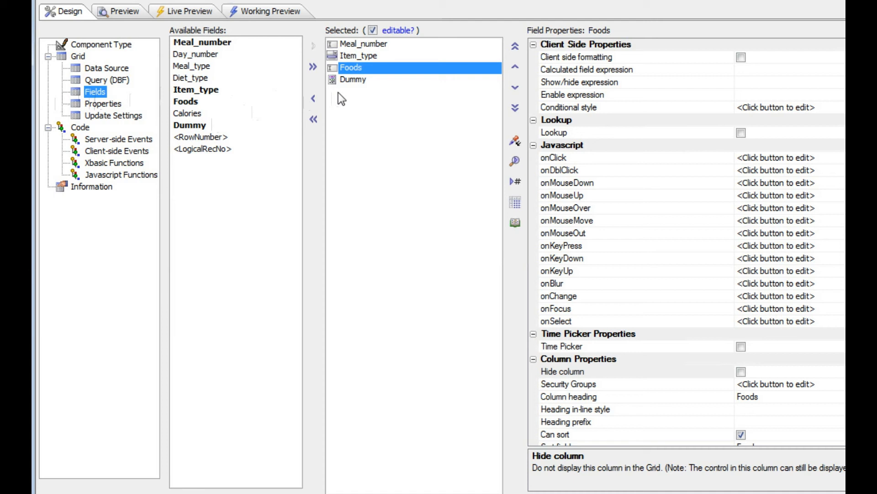
pyautogui.click(354, 79)
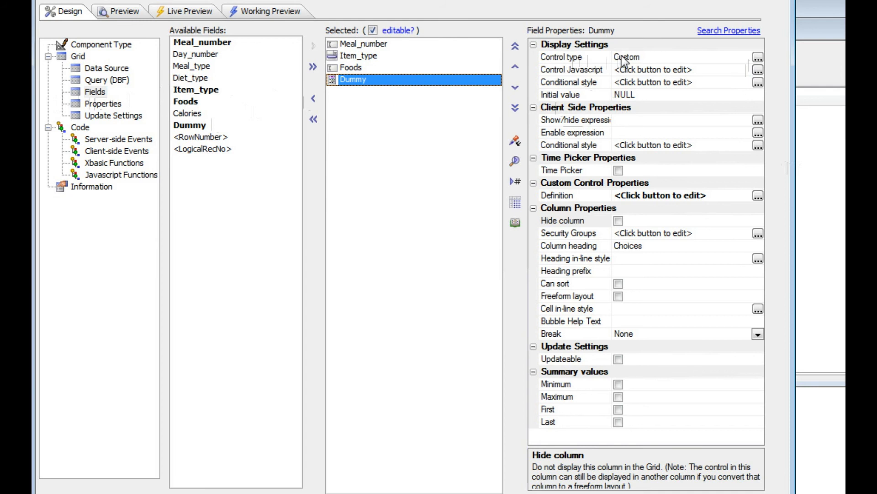
pyautogui.moveTo(425, 63)
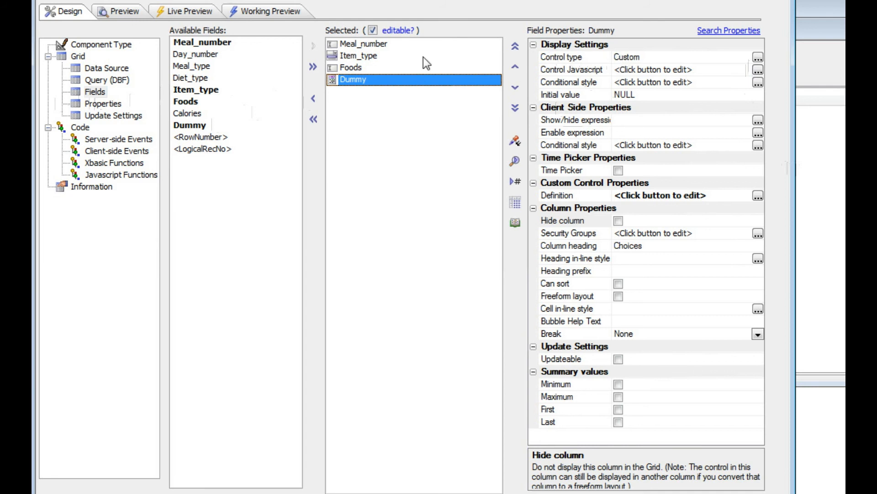
pyautogui.moveTo(356, 62)
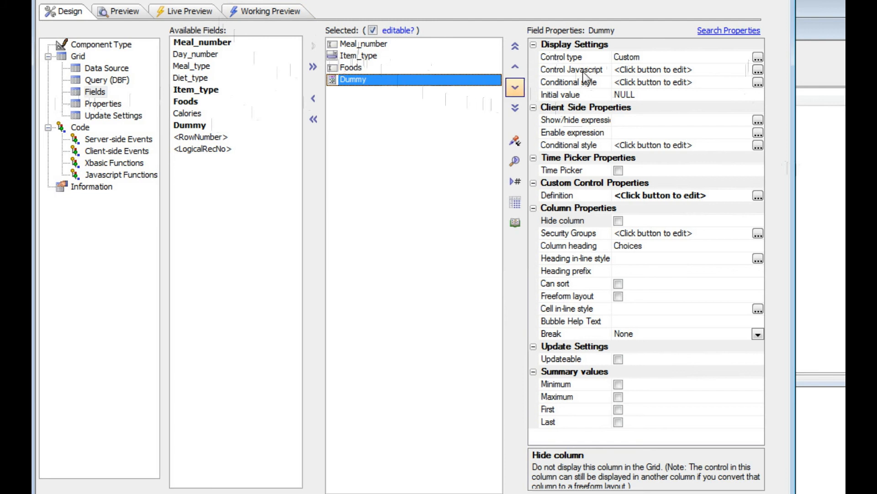
pyautogui.moveTo(580, 59)
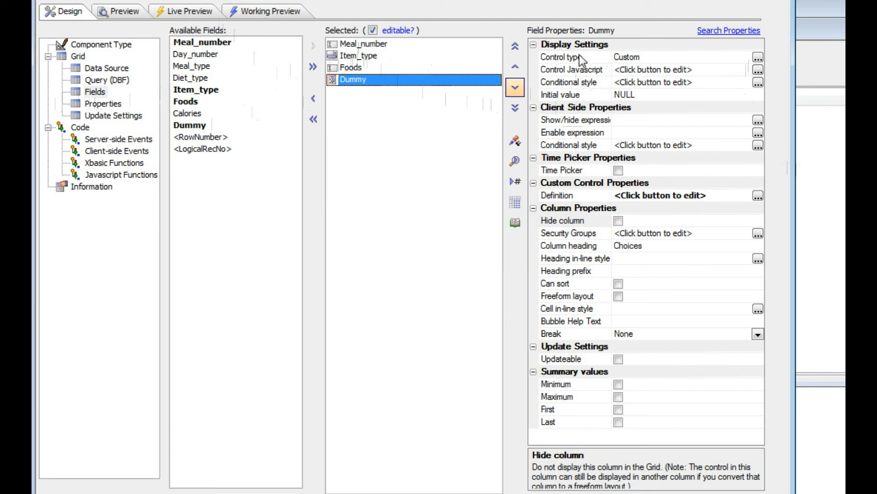
pyautogui.moveTo(519, 281)
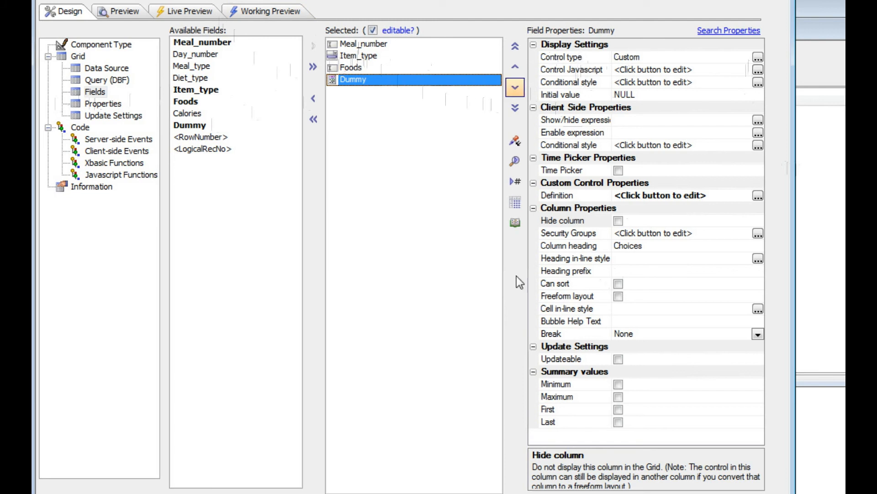
pyautogui.click(514, 108)
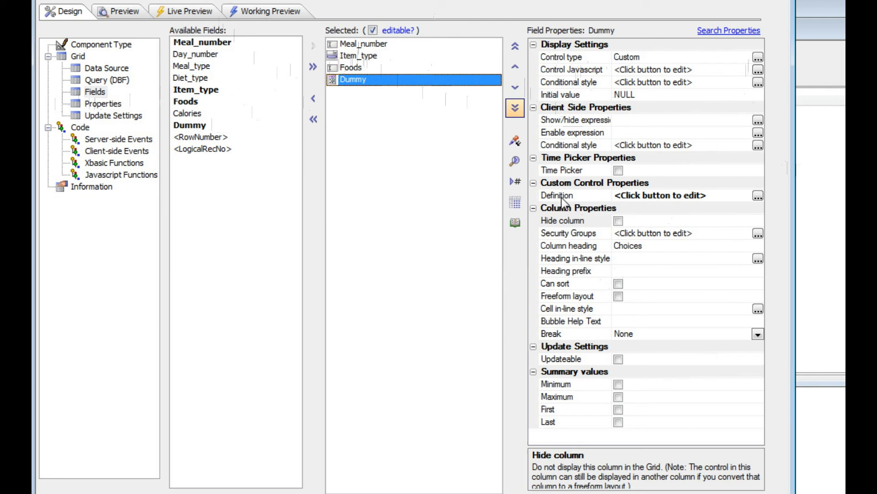
pyautogui.click(556, 195)
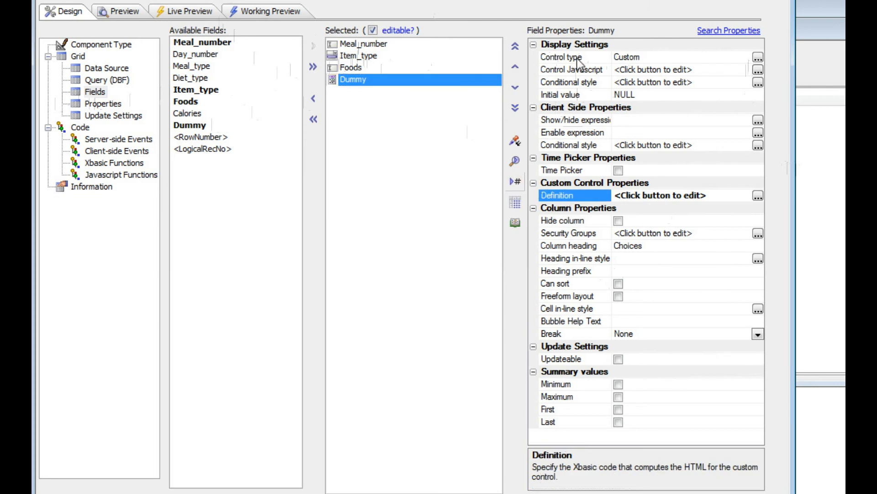
pyautogui.moveTo(581, 62)
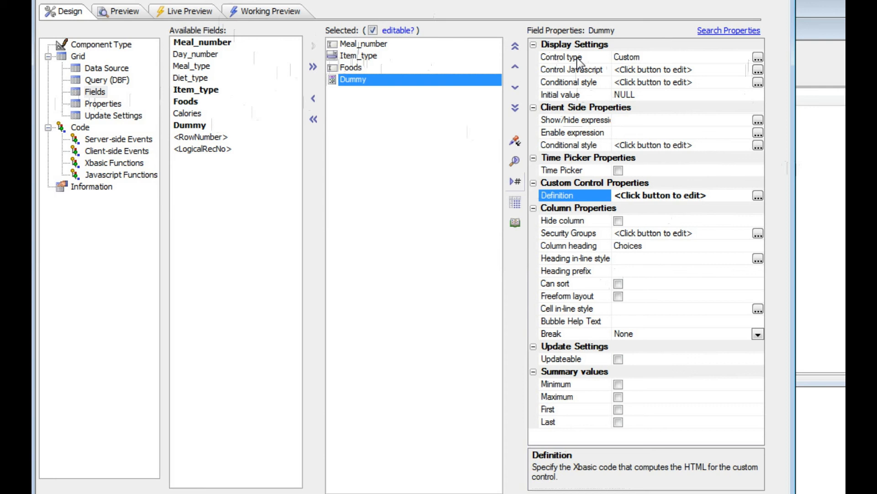
pyautogui.click(758, 57)
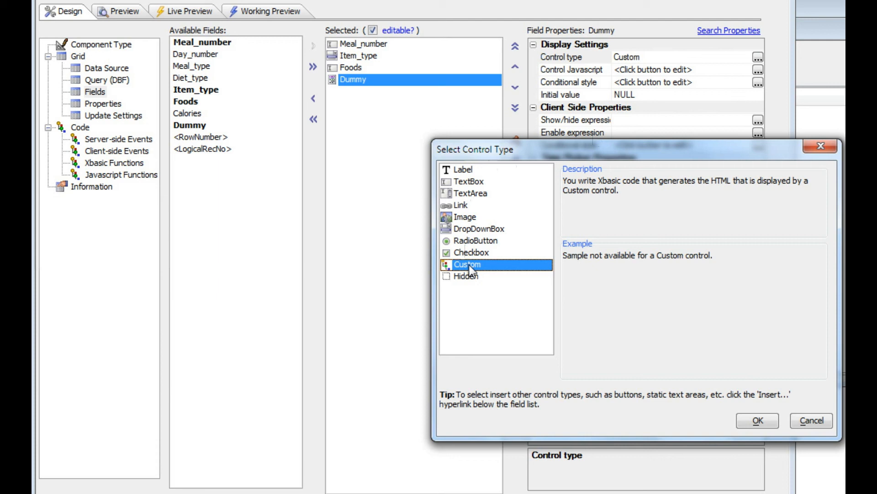
pyautogui.moveTo(693, 431)
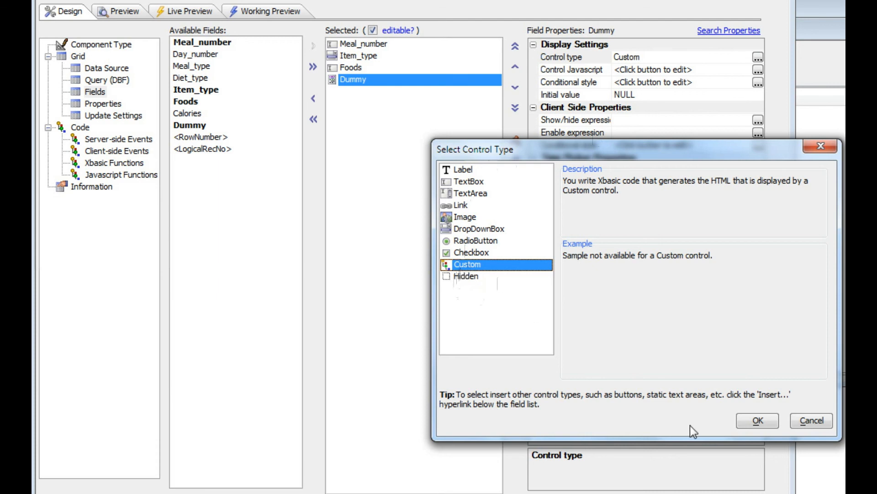
pyautogui.click(757, 420)
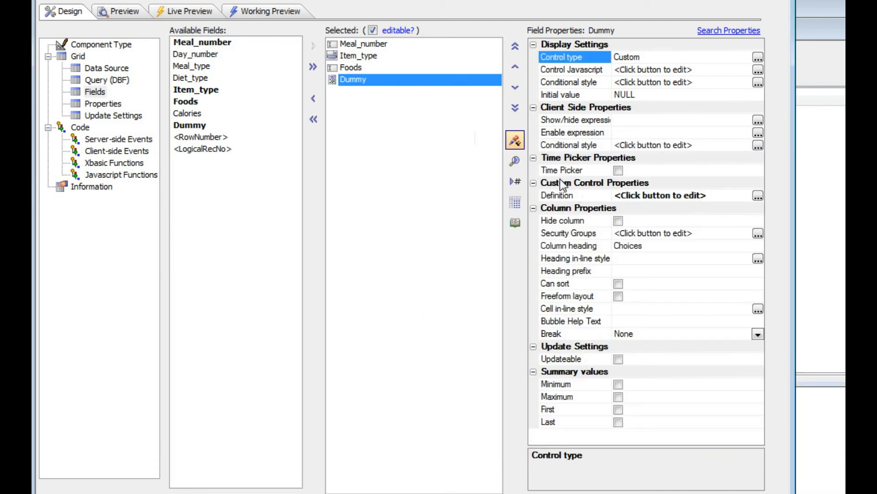
pyautogui.moveTo(572, 201)
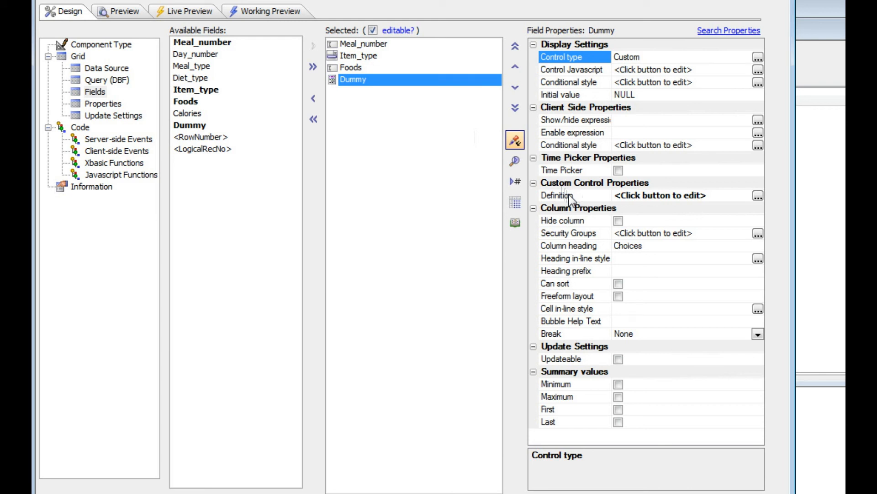
pyautogui.moveTo(708, 238)
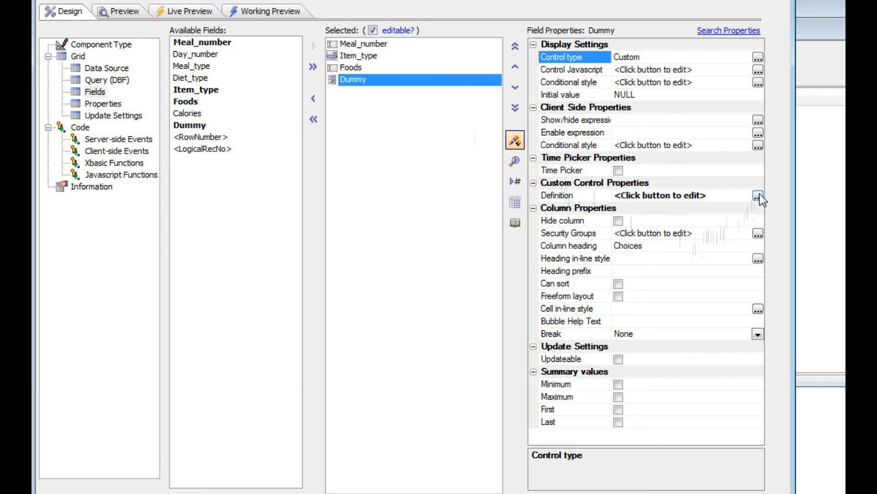
pyautogui.click(557, 195)
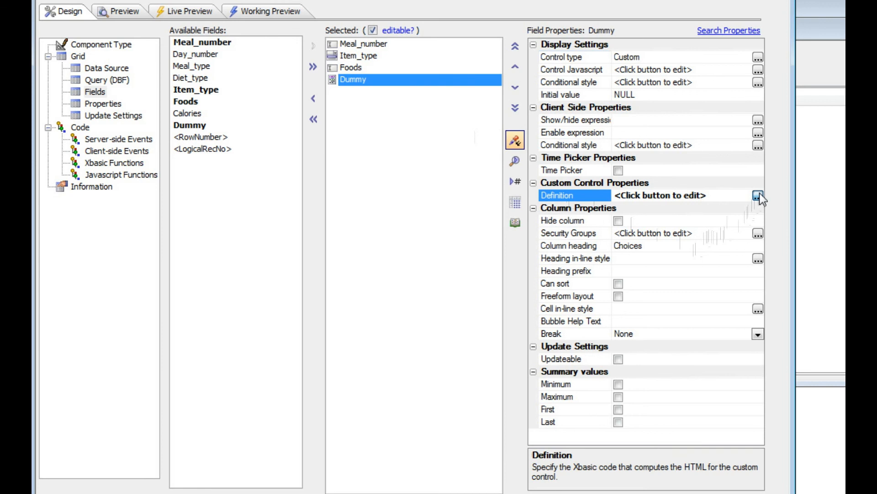
# Open the Dummy control's Xbasic definition and inspect the Dummy_render line
pyautogui.click(757, 198)
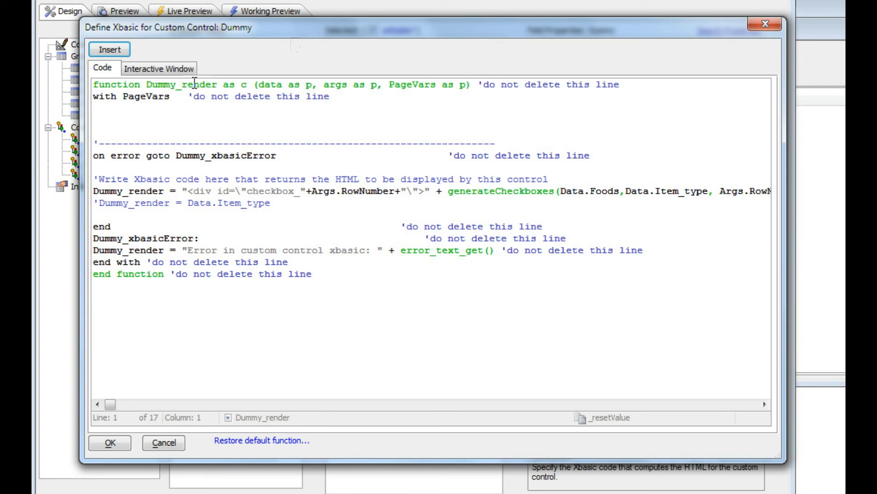
pyautogui.moveTo(763, 248)
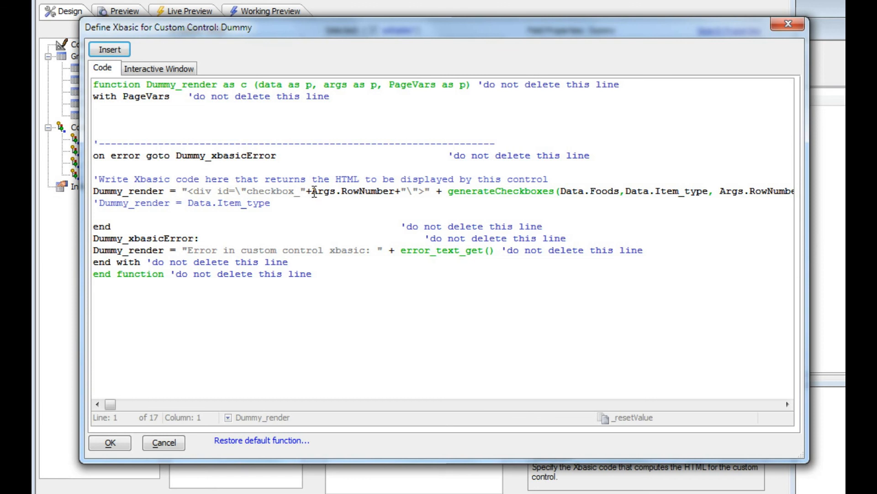
pyautogui.click(110, 50)
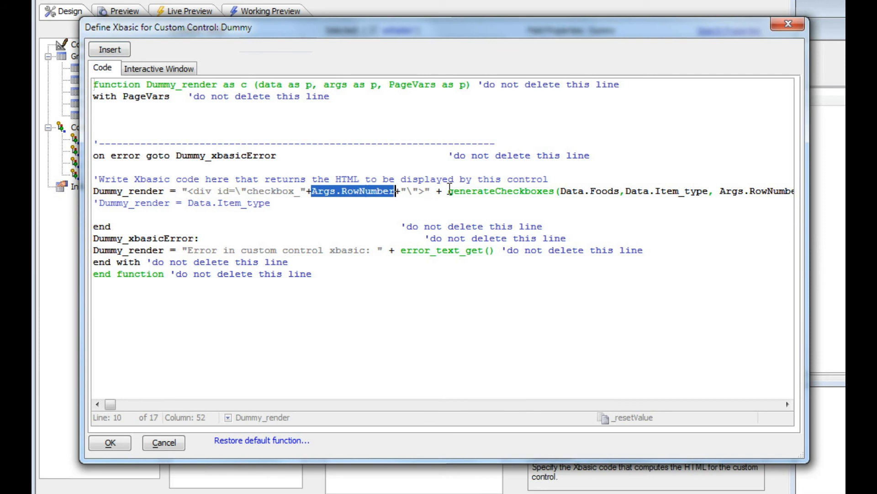
pyautogui.doubleClick(498, 191)
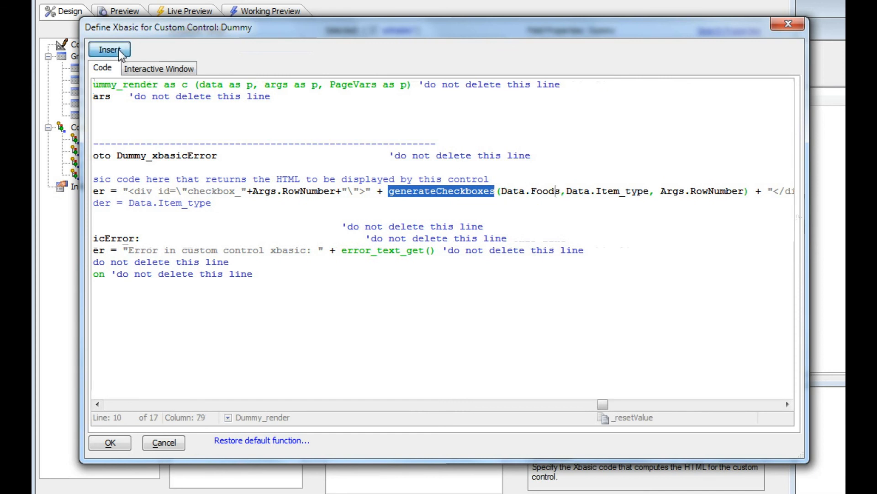
pyautogui.click(110, 50)
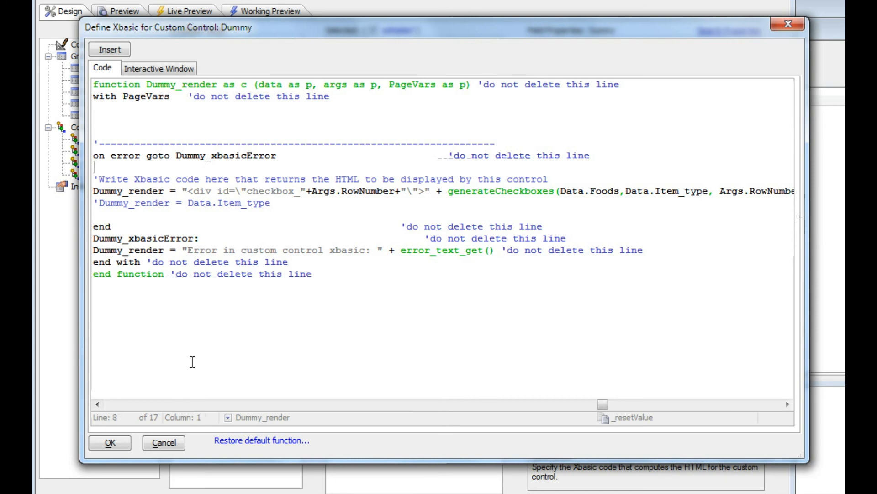
pyautogui.hscroll(3)
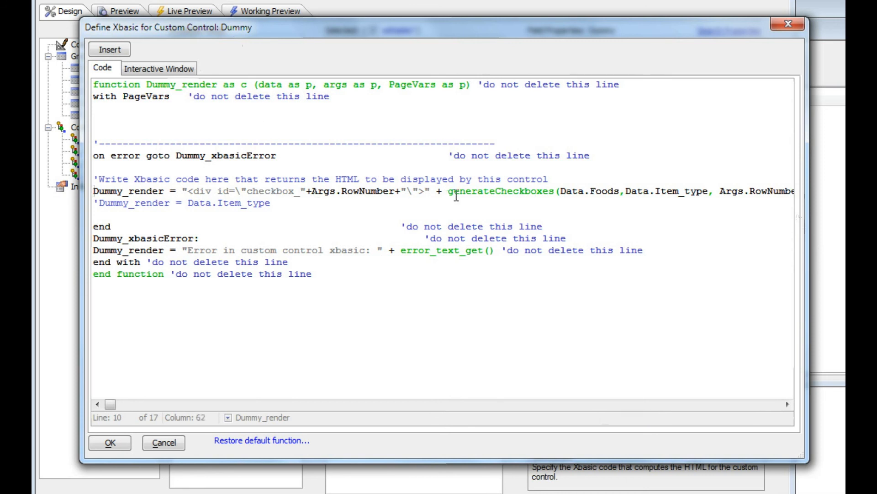
pyautogui.doubleClick(500, 191)
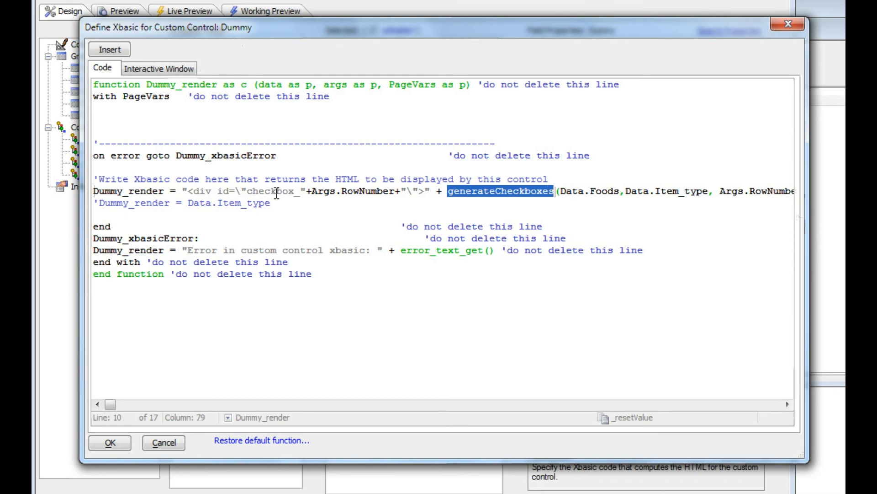
pyautogui.moveTo(80, 97)
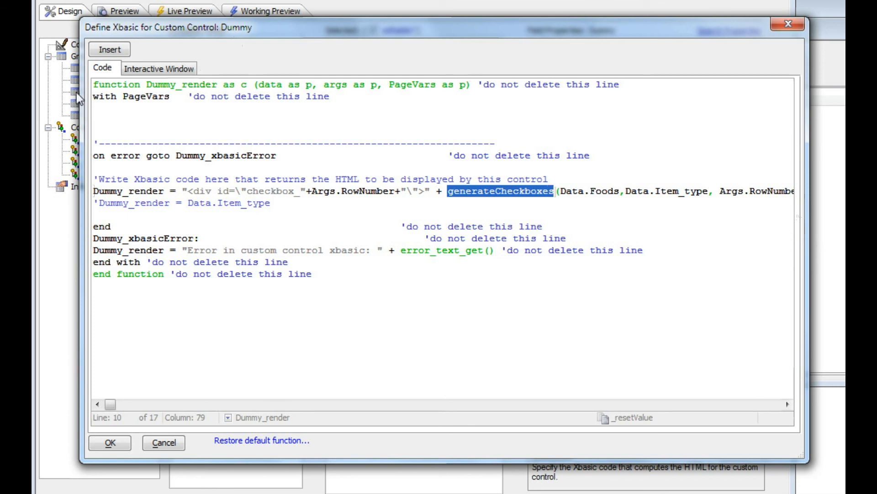